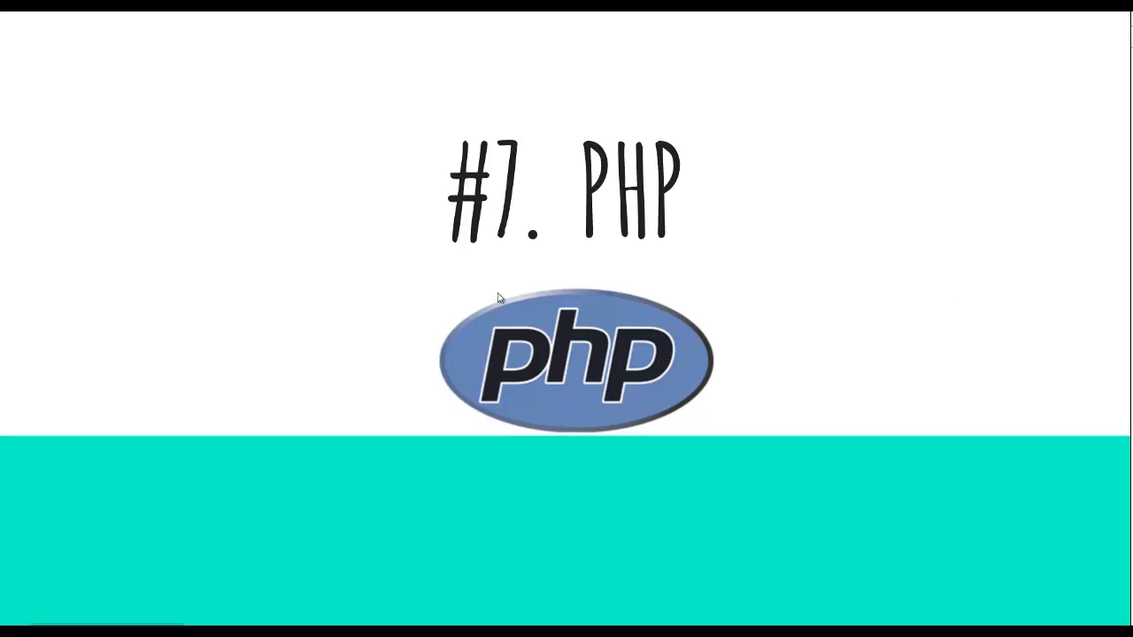
pyautogui.moveTo(612, 532)
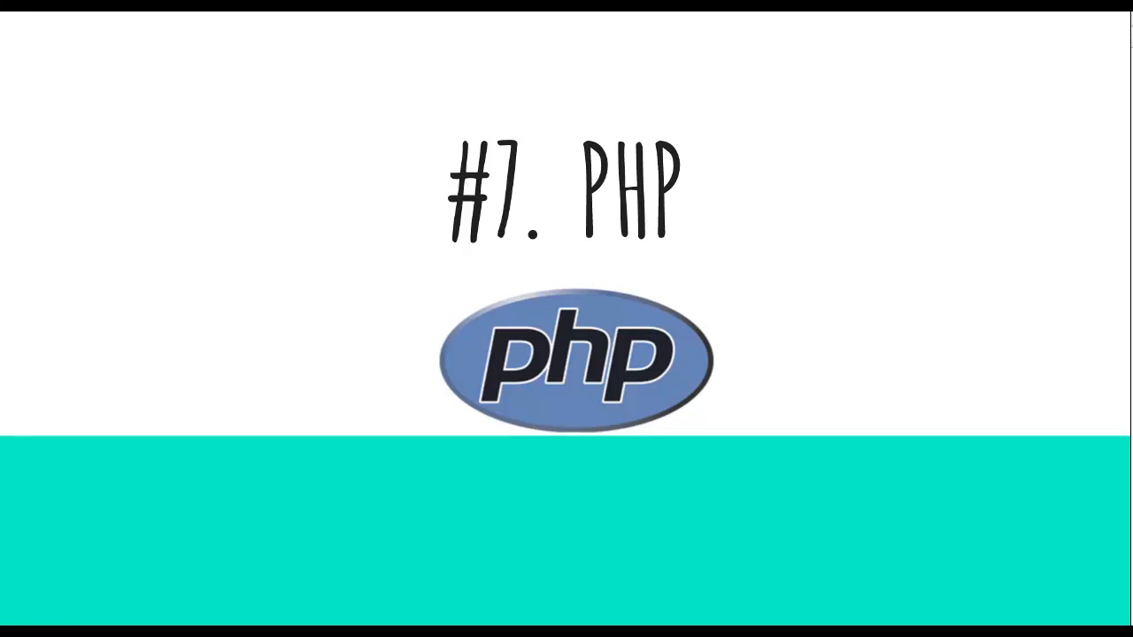
pyautogui.moveTo(658, 400)
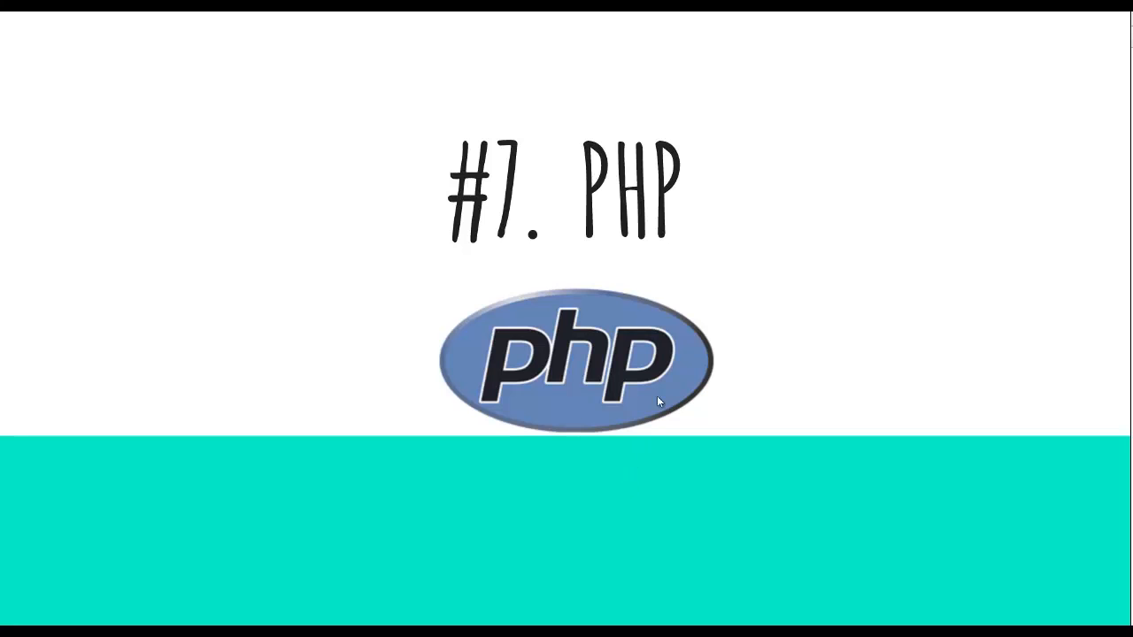
pyautogui.moveTo(681, 417)
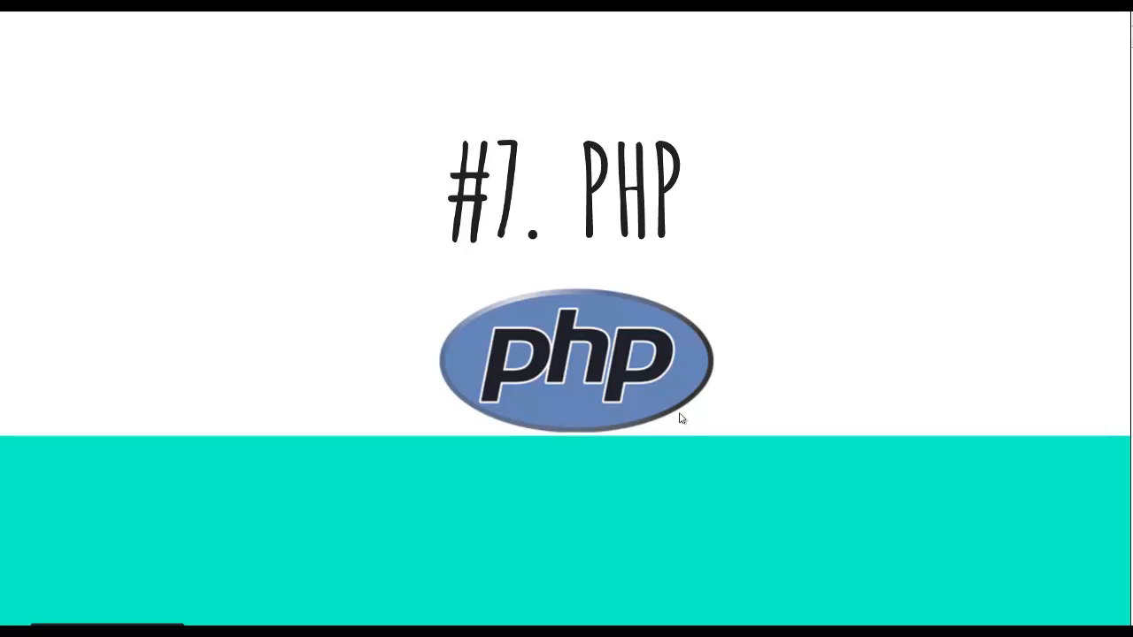
pyautogui.moveTo(283, 292)
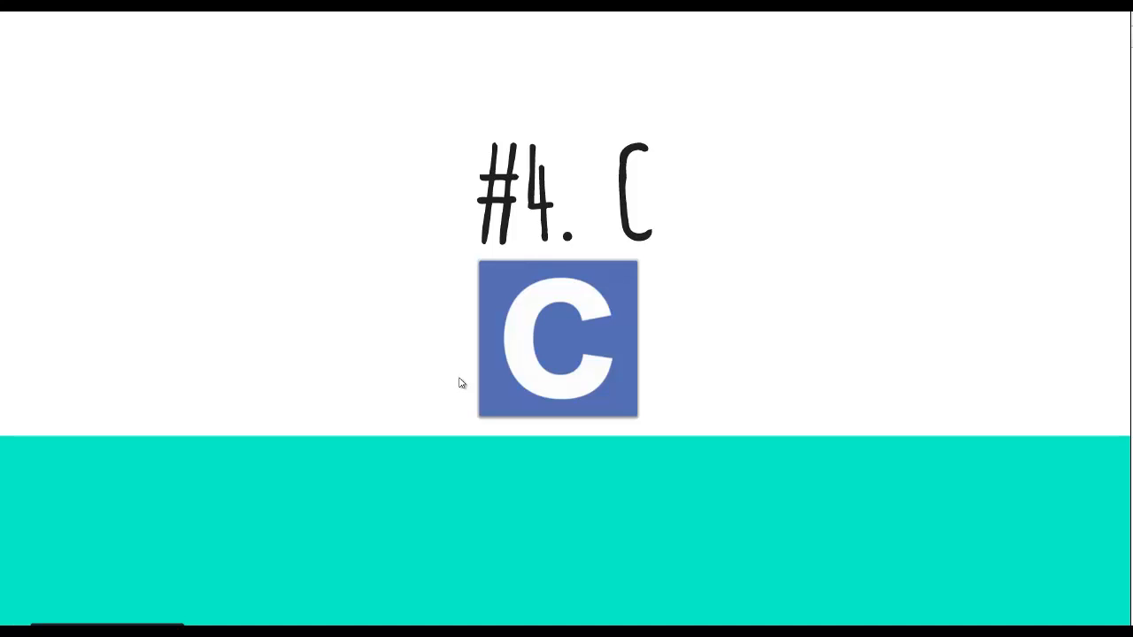
pyautogui.moveTo(428, 398)
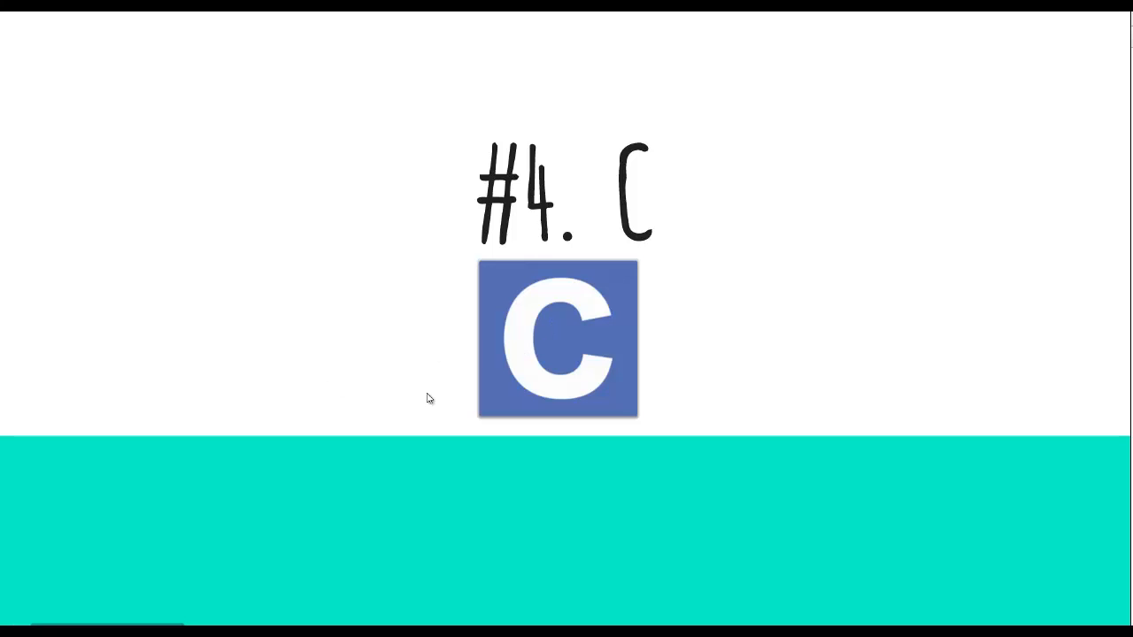
pyautogui.moveTo(559, 400)
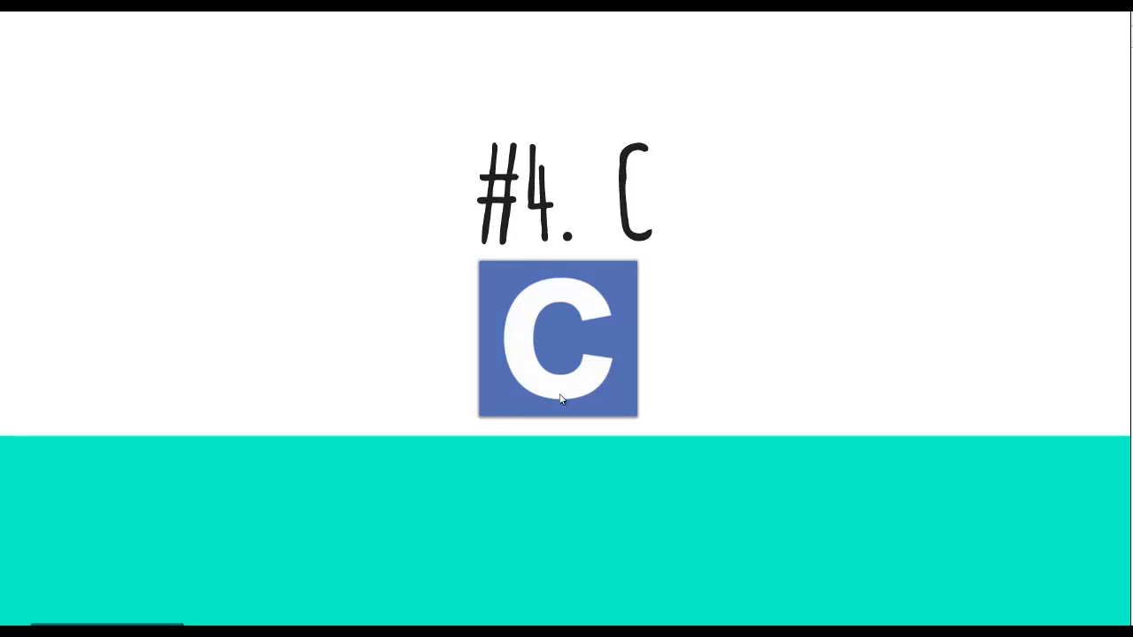
pyautogui.moveTo(835, 359)
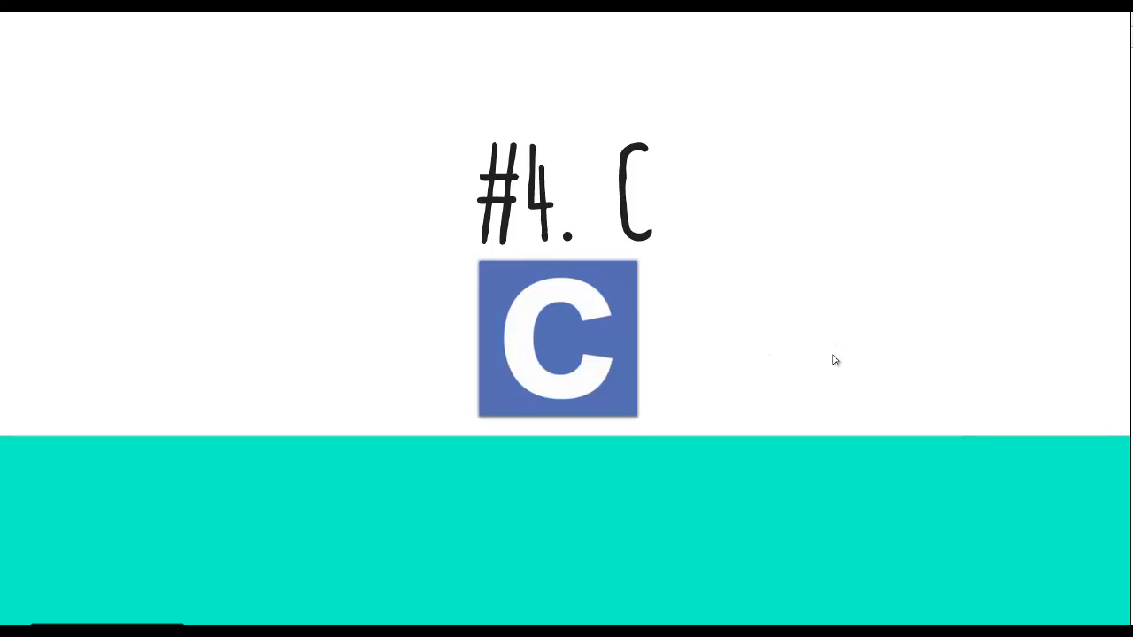